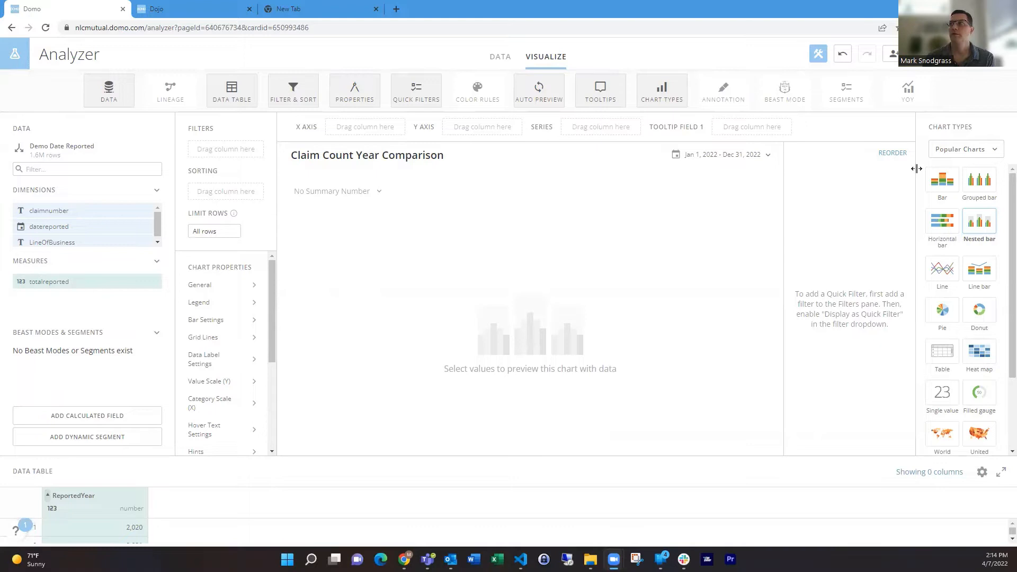
Step: Make a period-over-period bar line chart with datereported on X and claimnumber count on Y
left_click(964, 150)
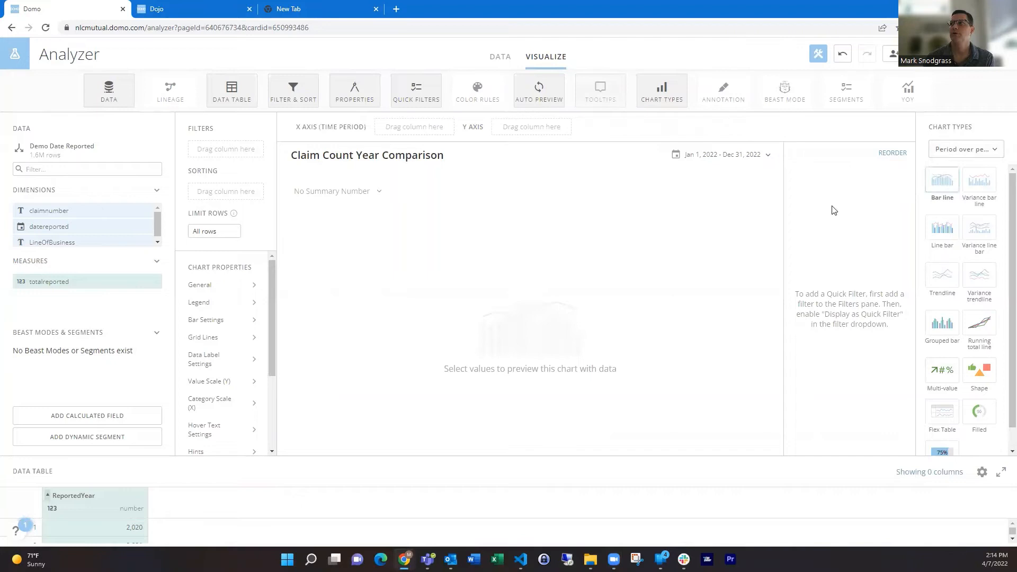
left_click_drag(50, 227, 413, 126)
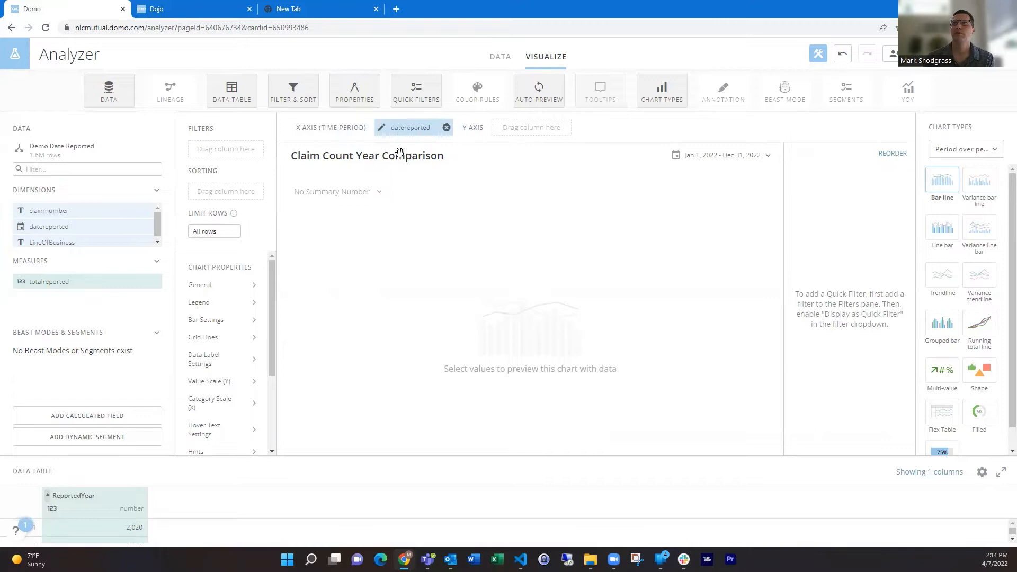
left_click(410, 127)
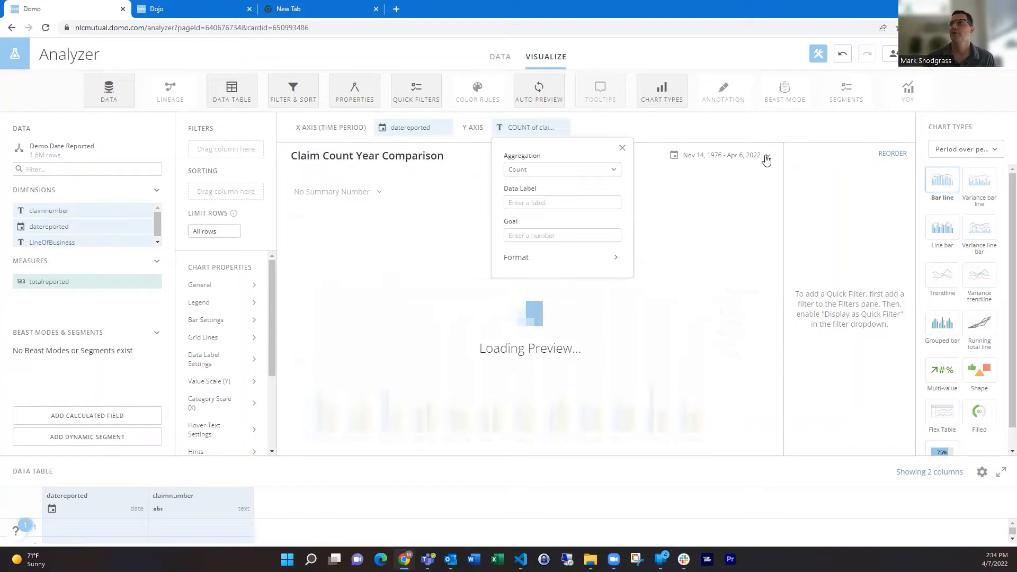
Step: Limit the chart's date range to This Year
left_click(765, 159)
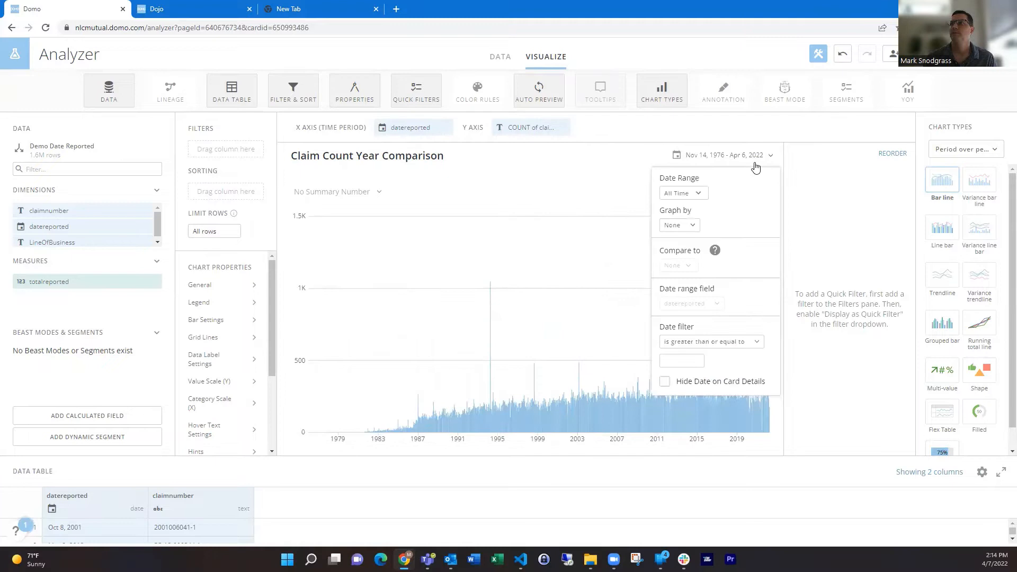
left_click(681, 193)
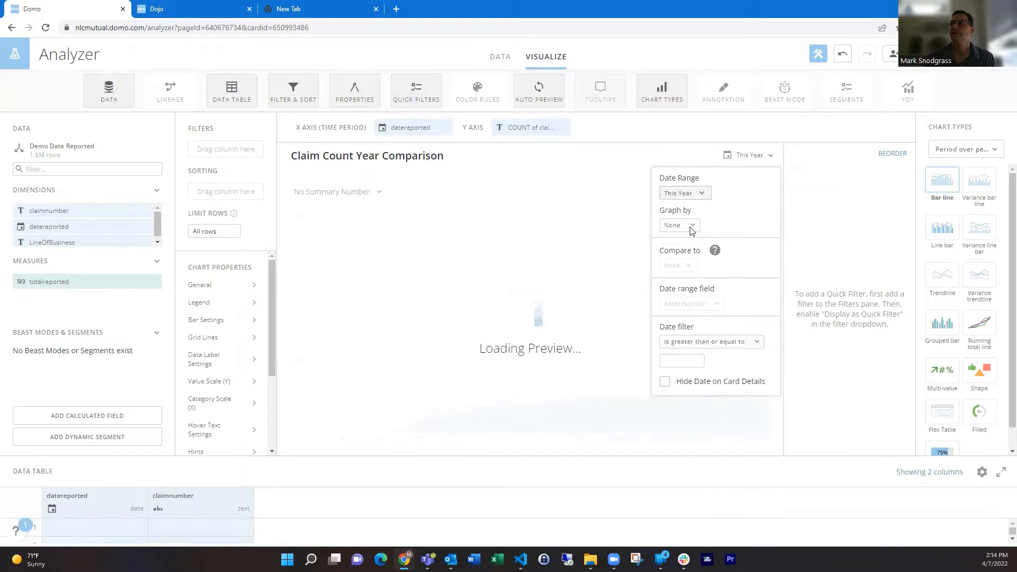
Step: Graph by Month and compare Year over Year with the previous years
left_click(678, 265)
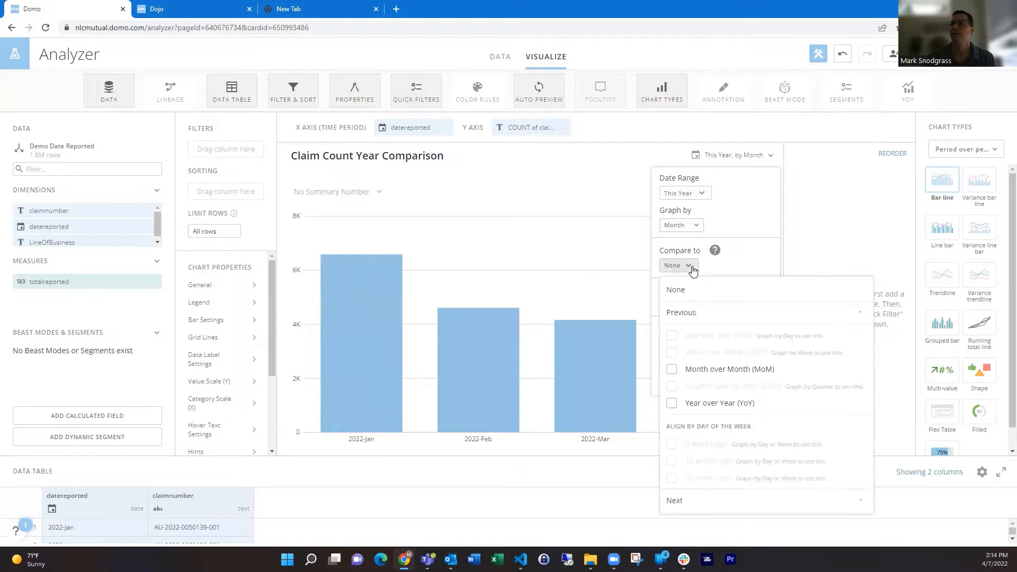
left_click(671, 402)
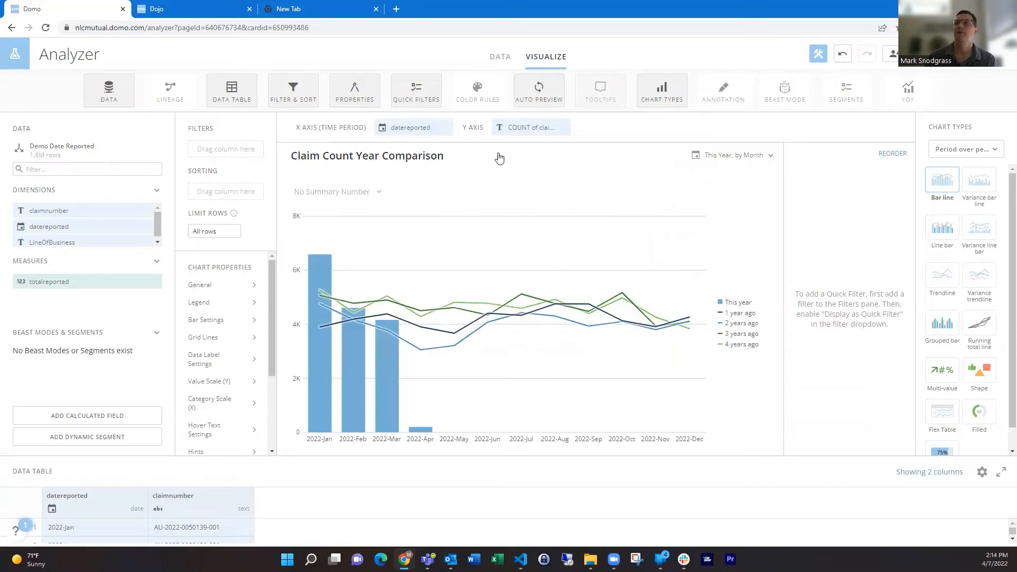
mouse_move(787, 247)
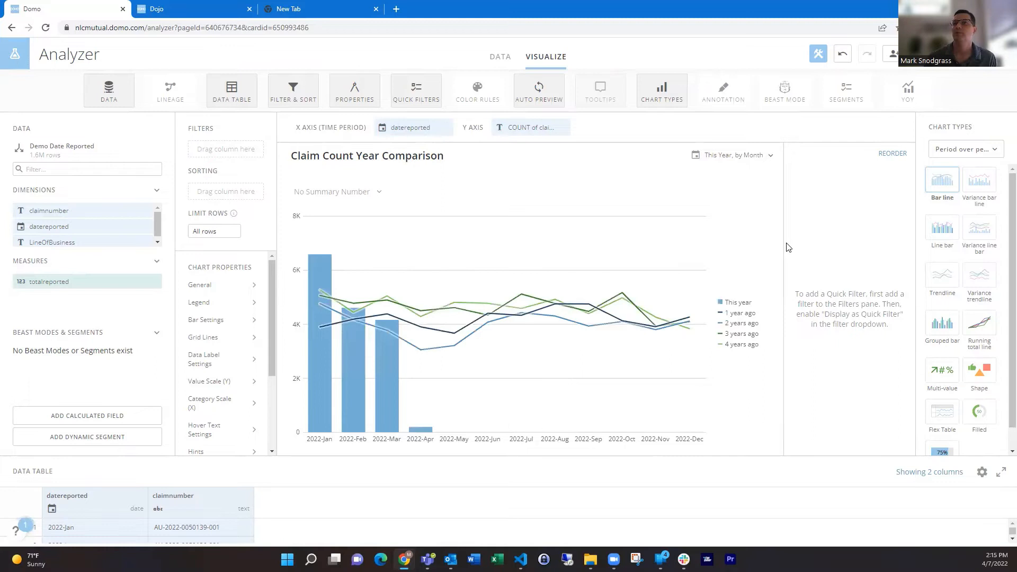
mouse_move(815, 236)
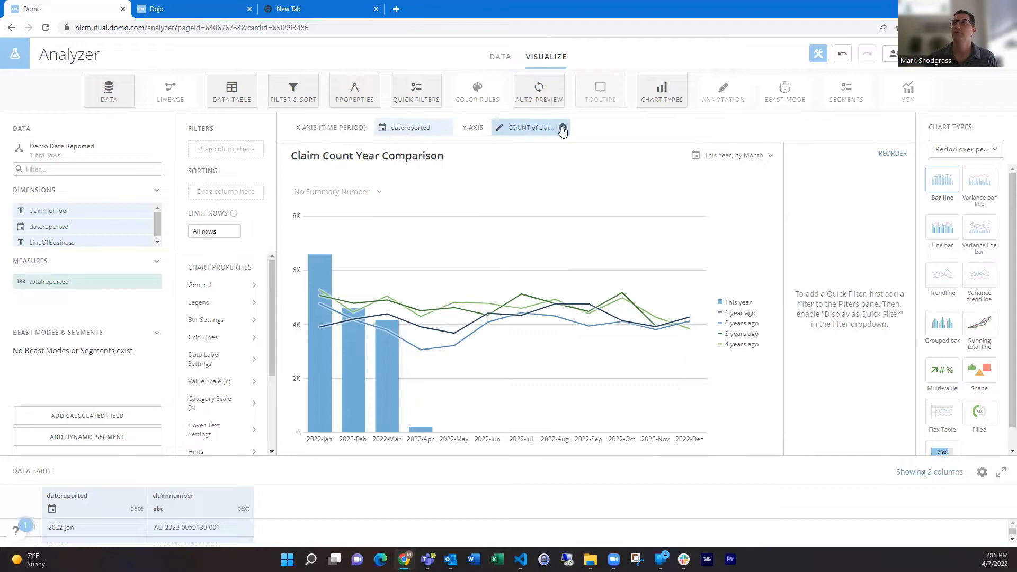
Step: Clear the axes, switch to a Line > Multi-line chart and start a new calculated field
left_click(561, 127)
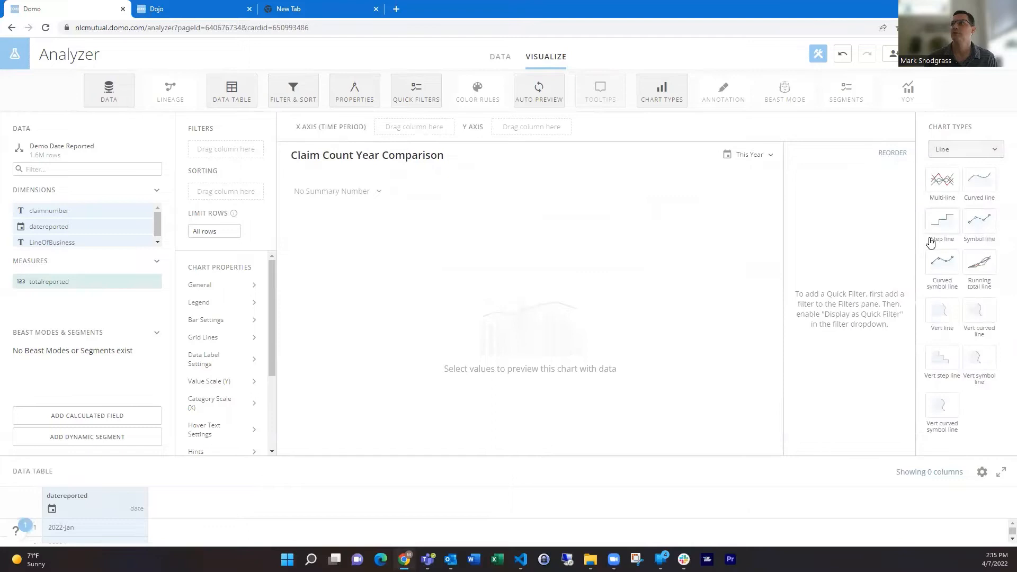
left_click(940, 179)
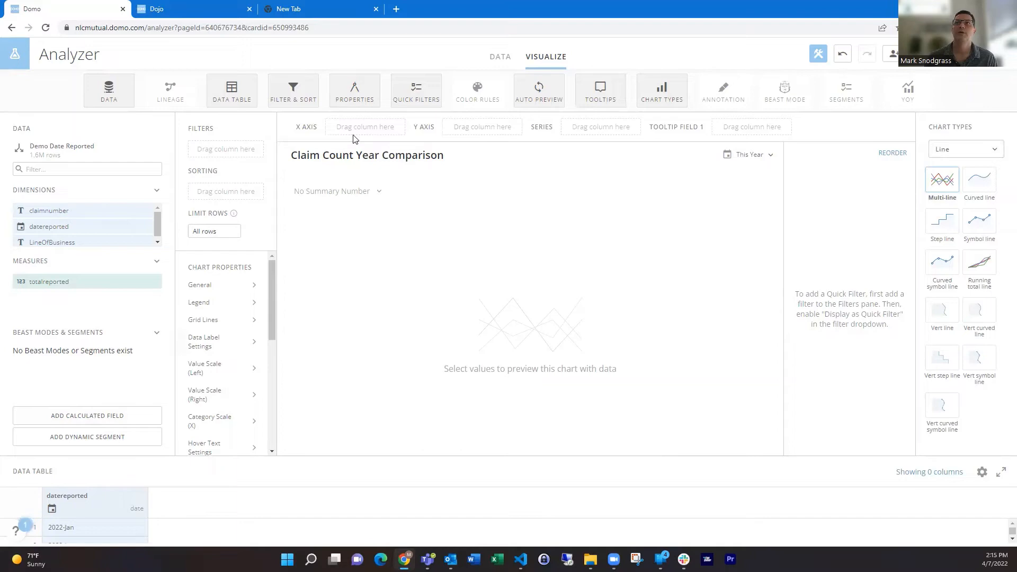
left_click(87, 415)
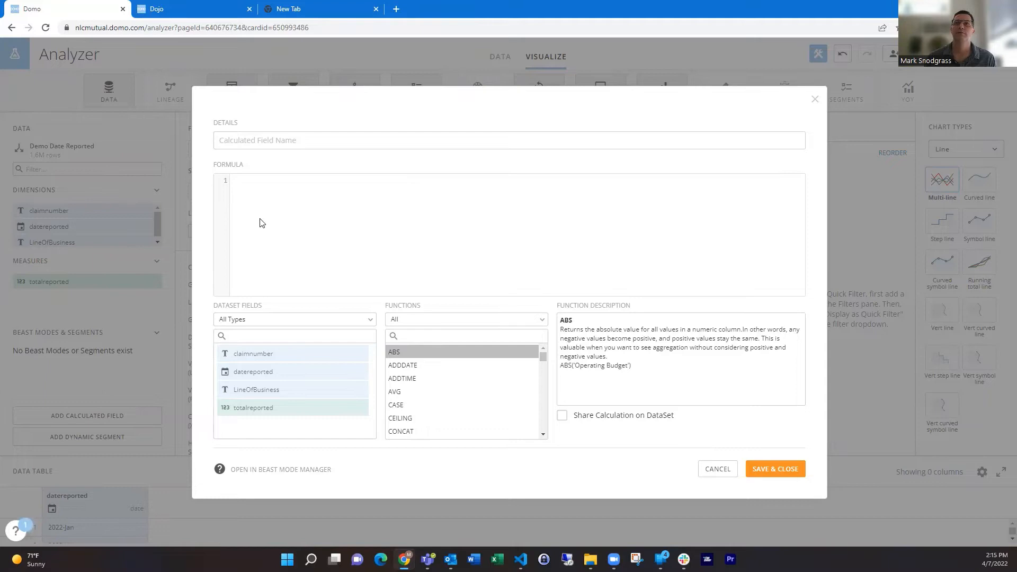
Step: Enter DATE_ADD(`datereported`, interval (YEAR(CURRENT_DATE()) - YEAR(`datereported`)) year) as the formula
left_click(261, 180)
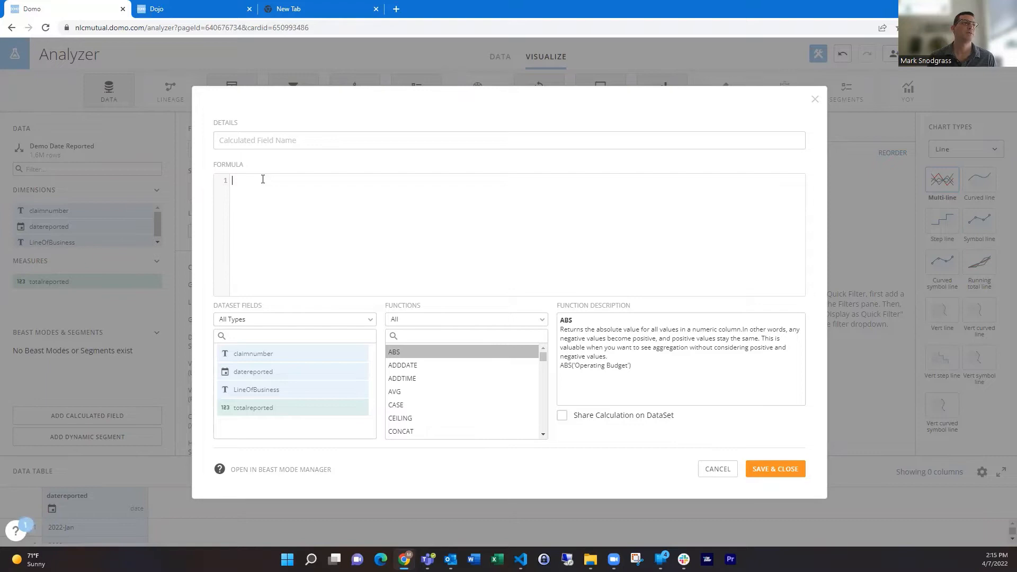
type("DATE_ADD(`datereported`, )")
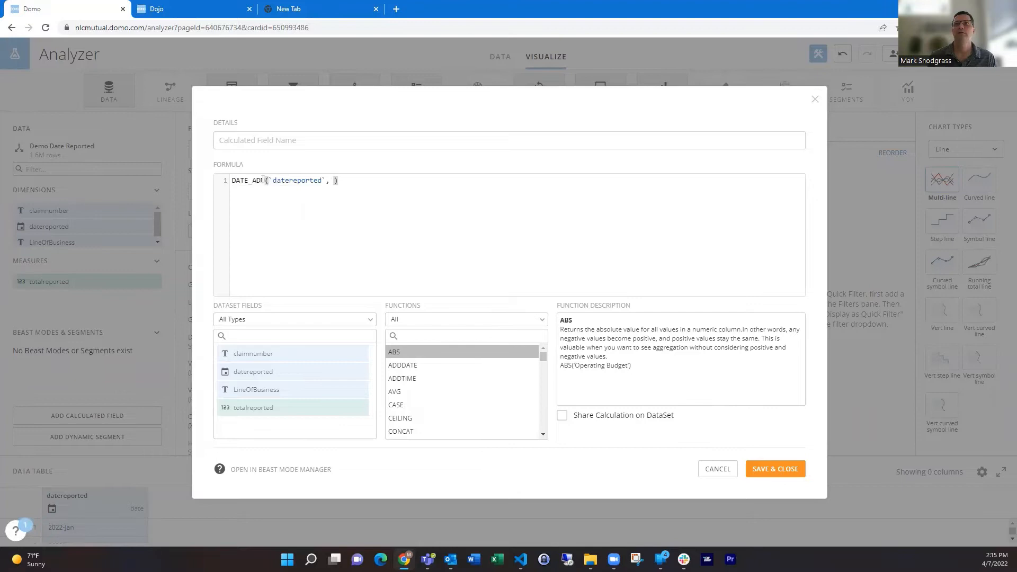
type("interval 1 year")
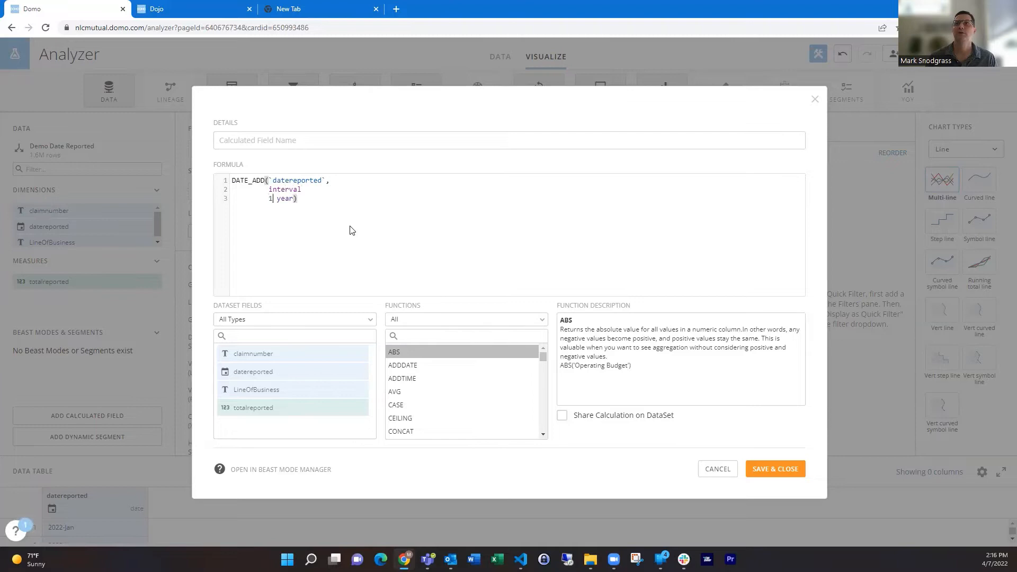
key("Return")
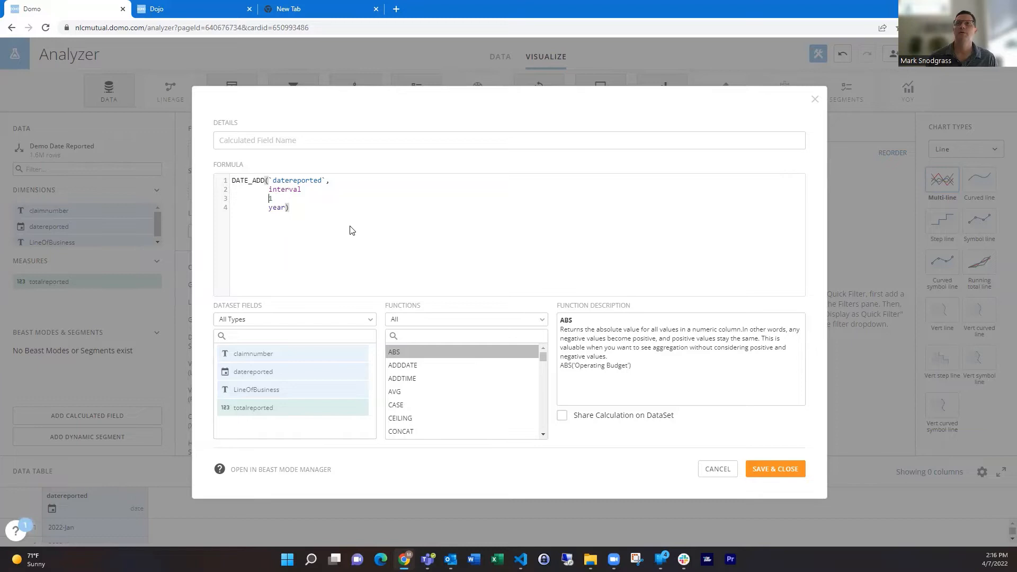
type("YEAR()")
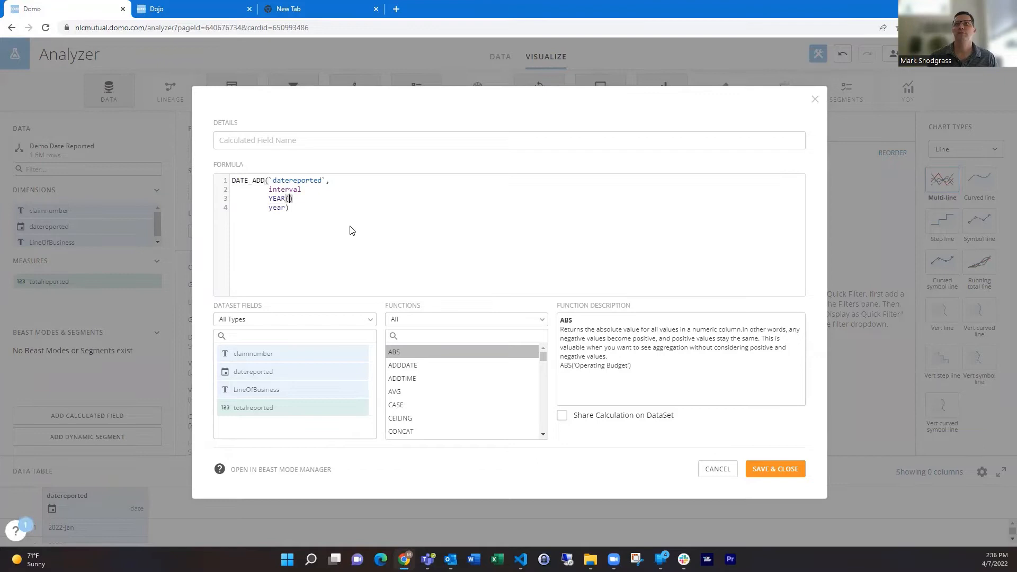
type("CURRENT_DATE()) - y")
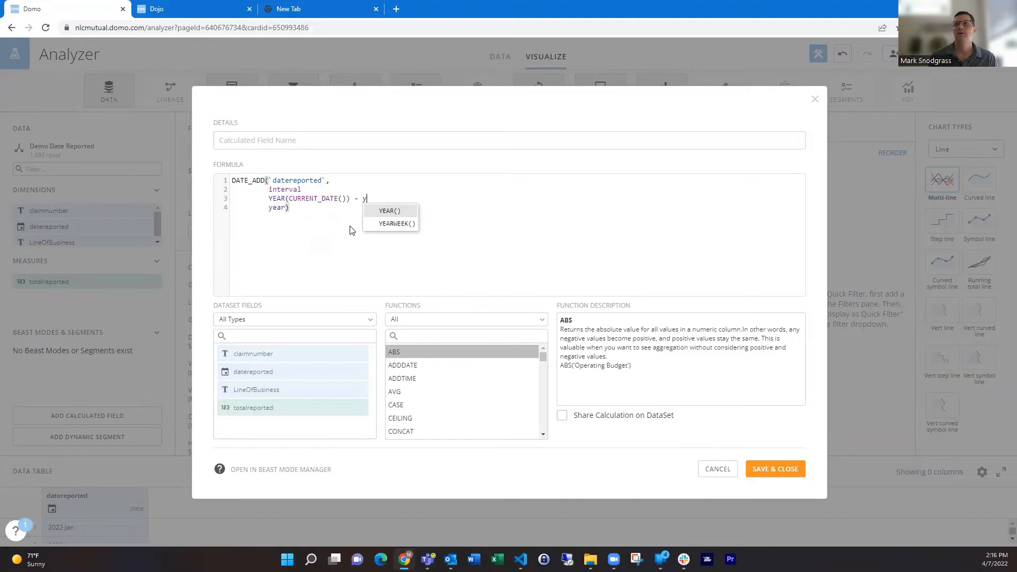
left_click(388, 210)
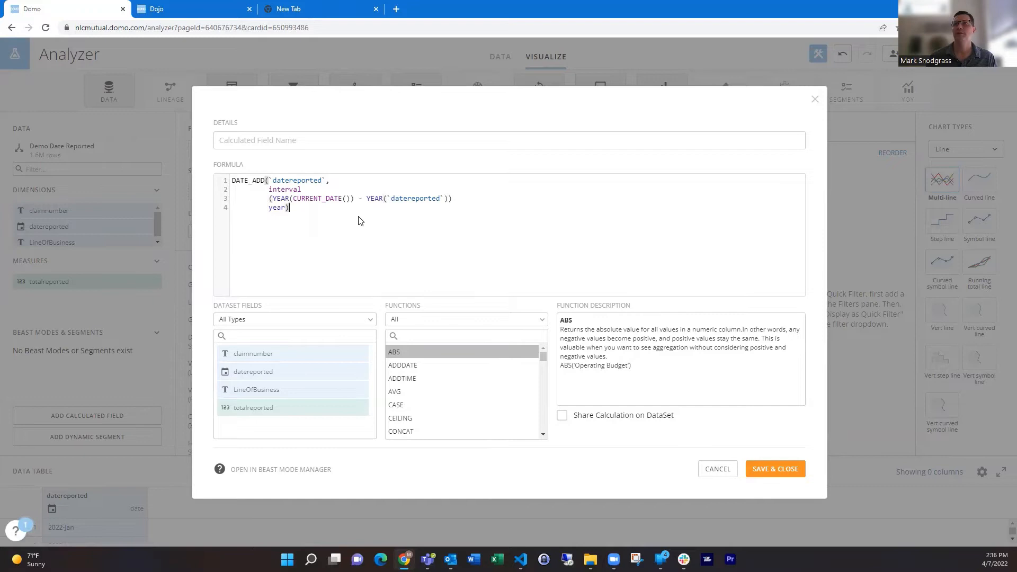
mouse_move(406, 195)
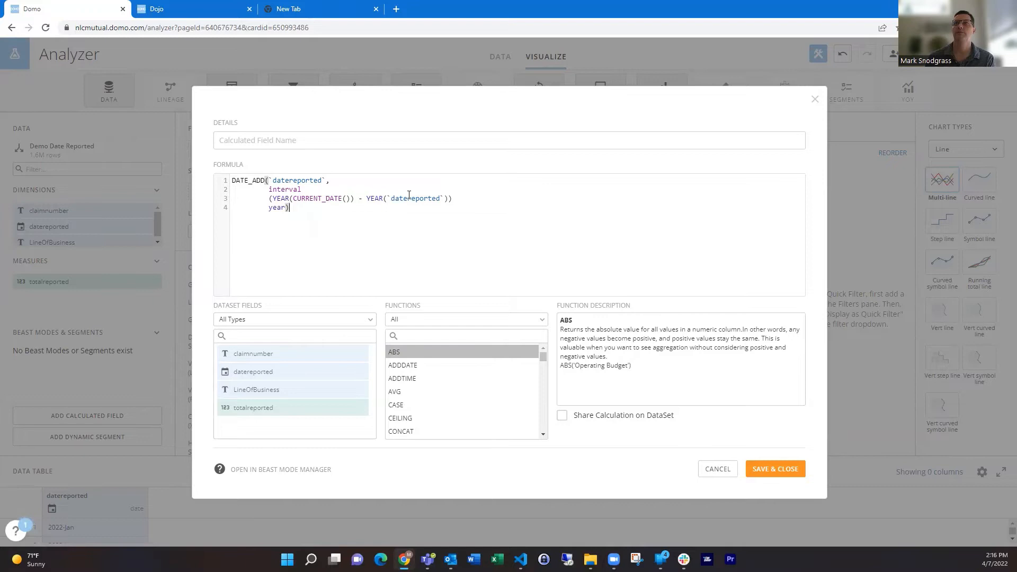
mouse_move(325, 213)
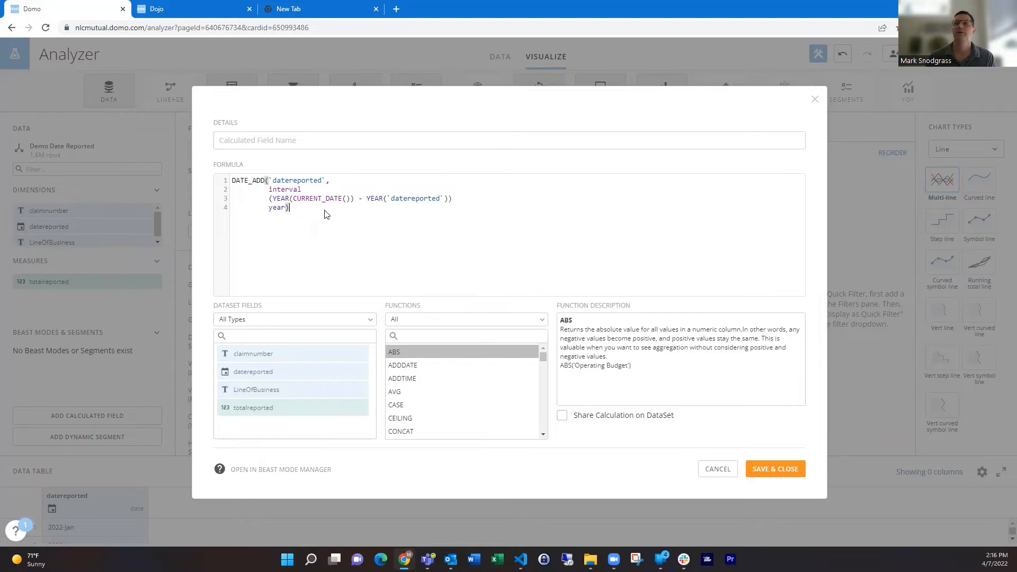
Step: Save the field as StandardDate and chart claimnumber count against StandardDate
type("StandardDate")
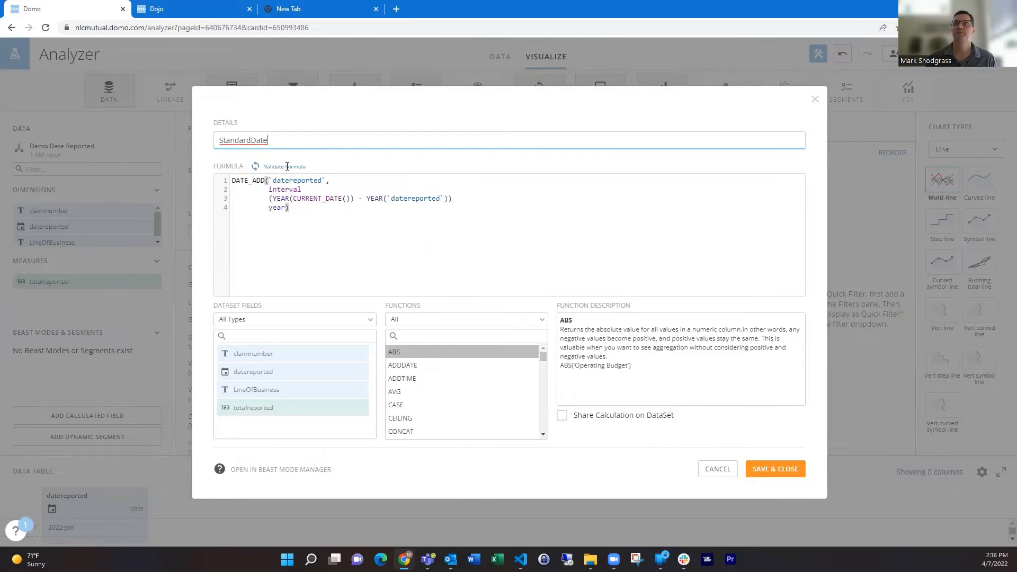
left_click(773, 469)
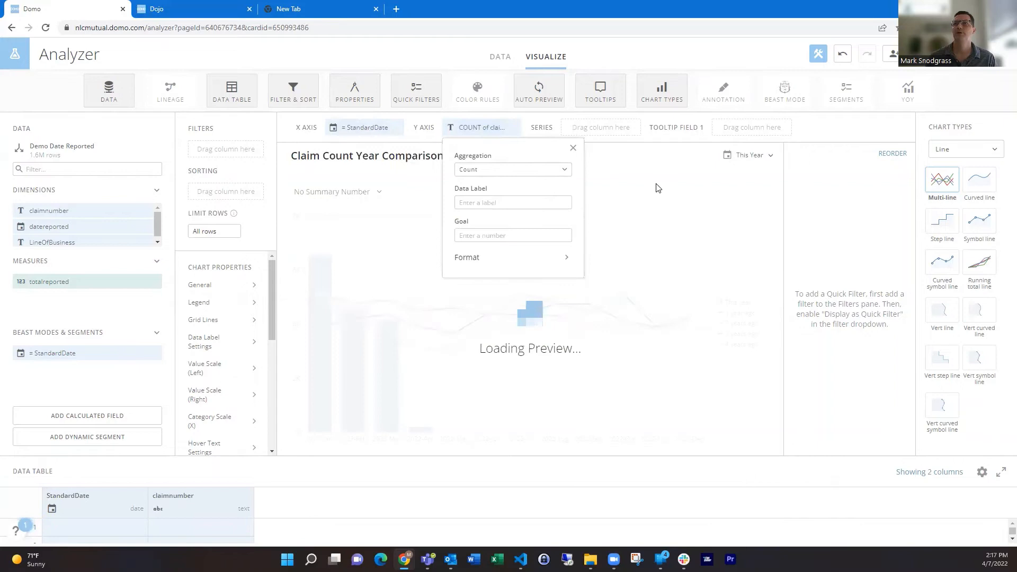
left_click(747, 155)
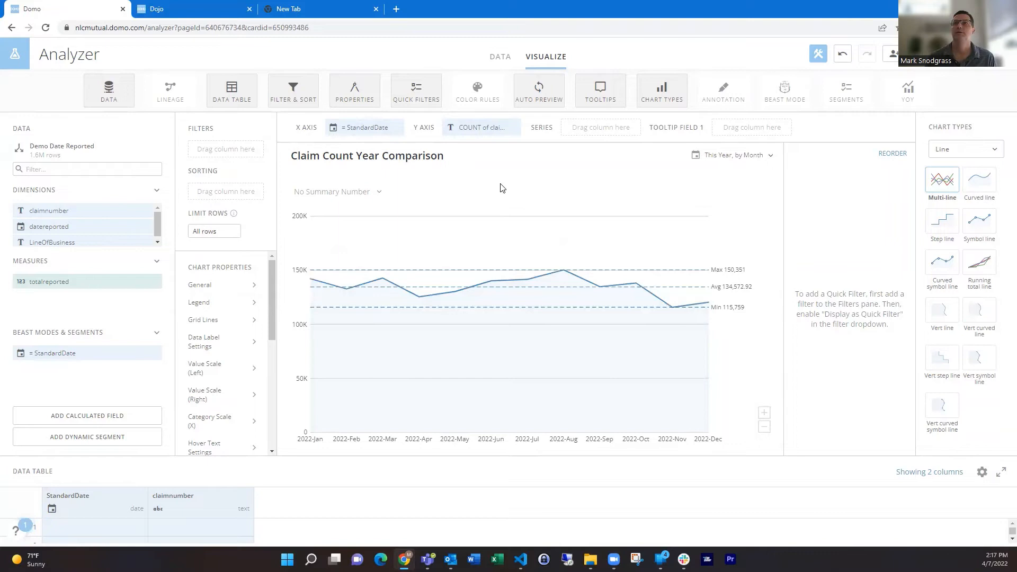
Step: Save a ReportedYear calculated field defined as YEAR(`datereported`)
left_click(87, 416)
type("ReportedYear")
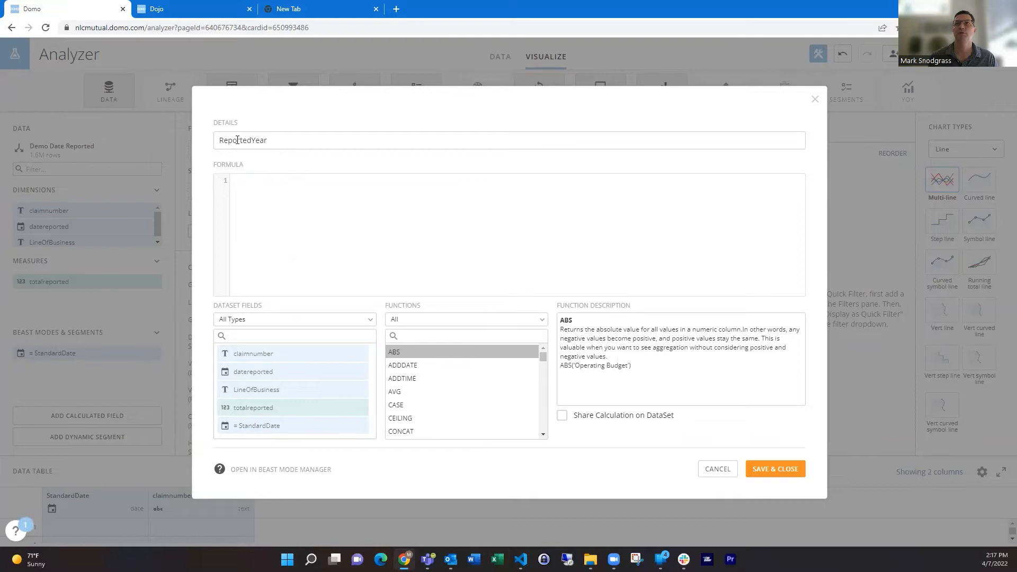
type("YEAR(`datereported`)")
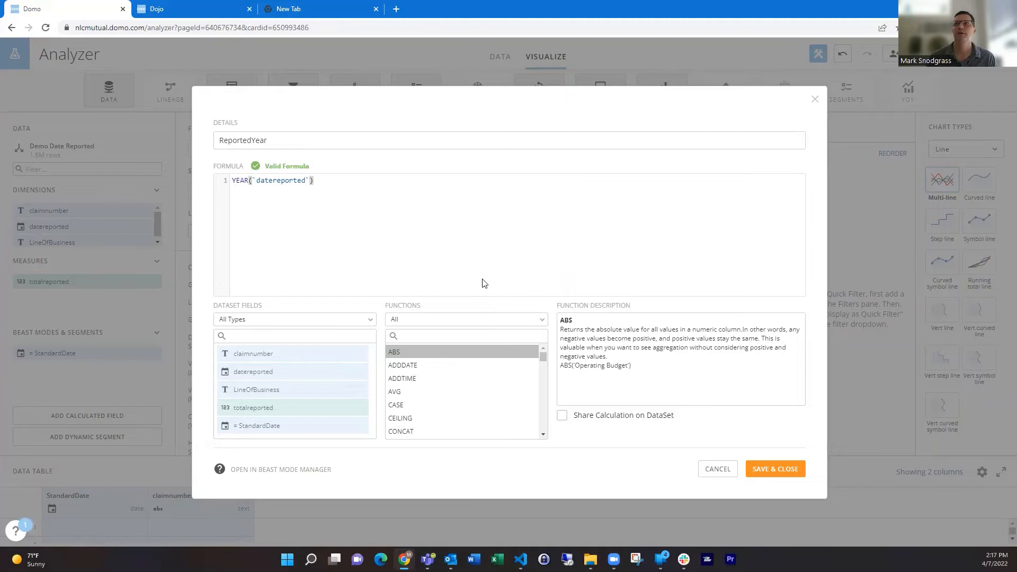
left_click(775, 468)
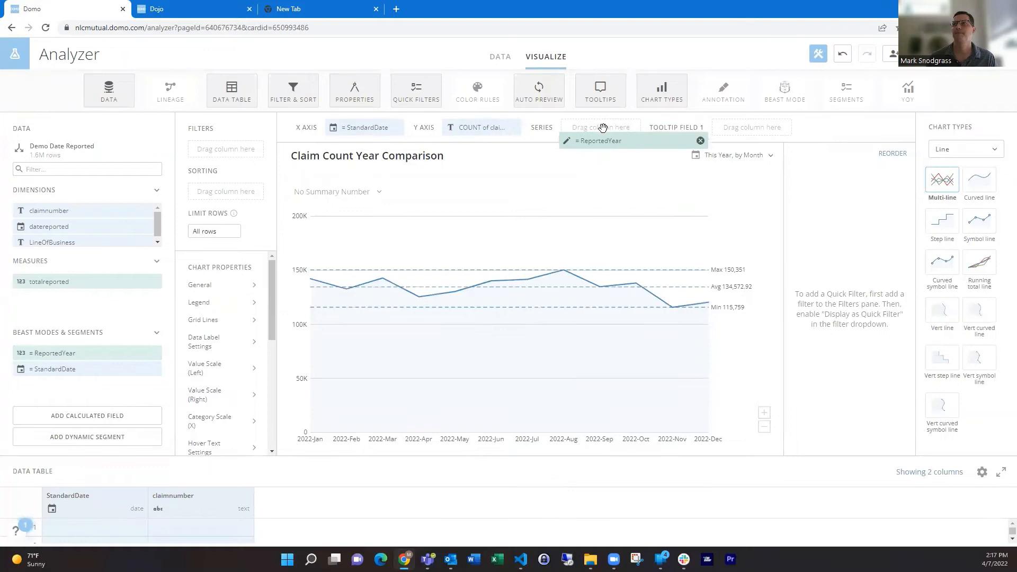
Step: Use ReportedYear as the series so each reported year gets its own line
left_click(597, 126)
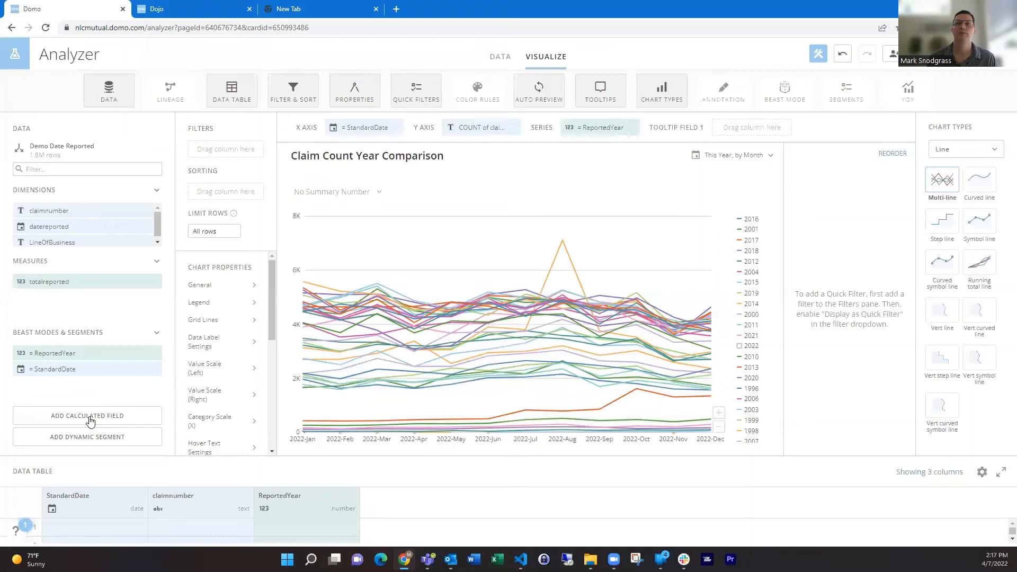
Step: Save a Number of Years field, YEAR(CURRENT_DATE()) - YEAR(`datereported`), and add it as a quick filter
left_click(87, 415)
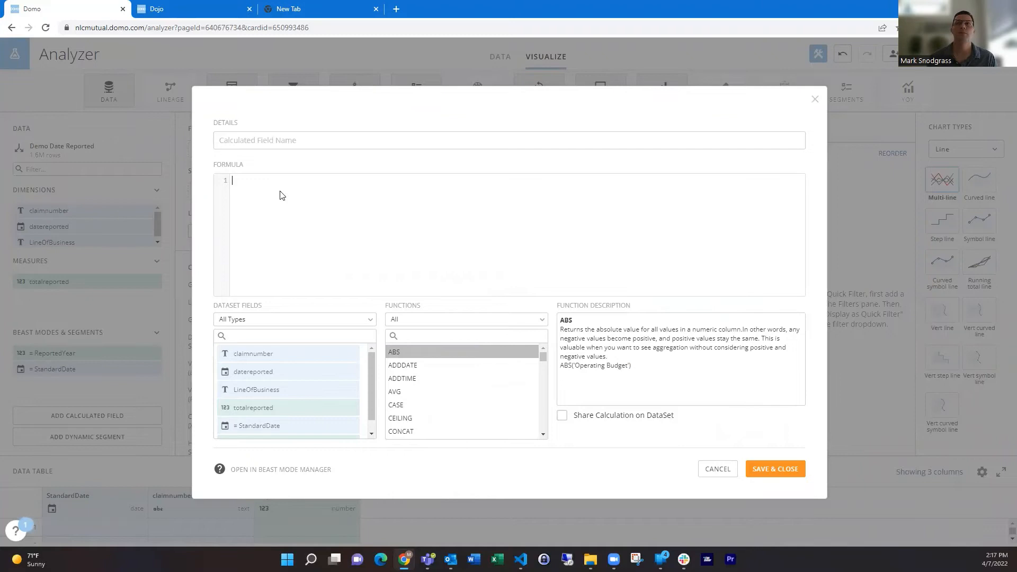
type("YEAR(CURRENT_DATE())")
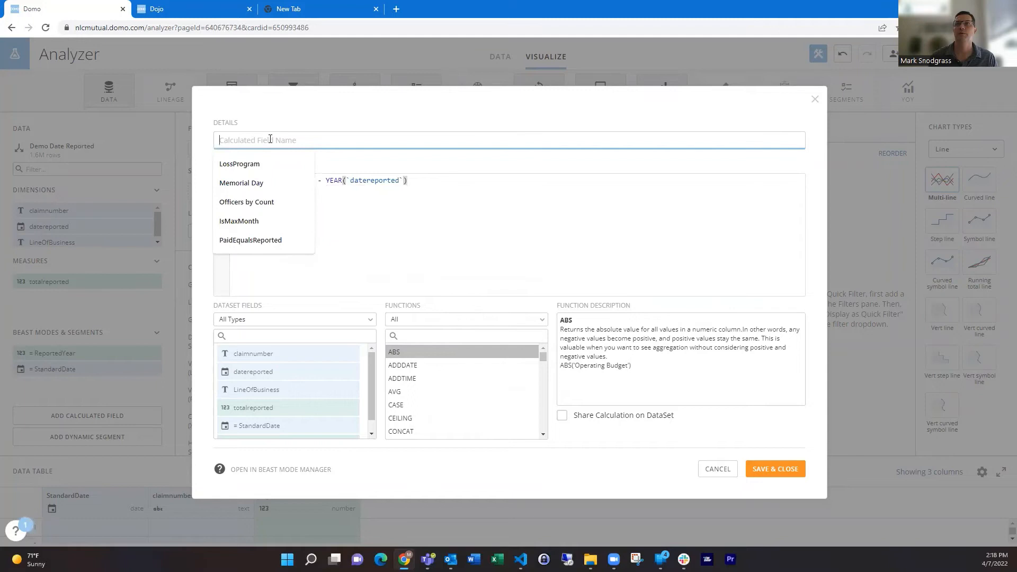
type("Lat")
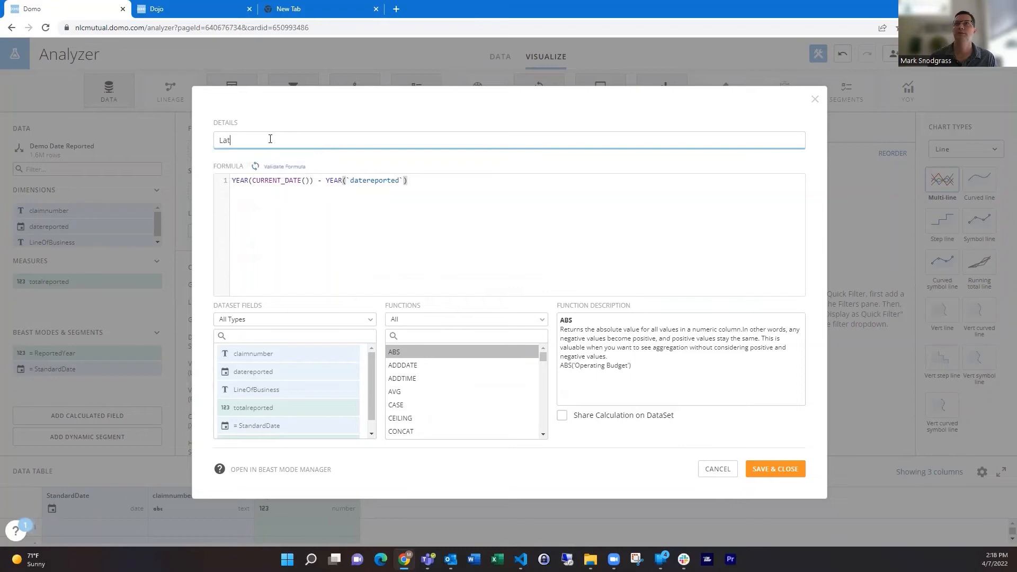
type("Number of Years")
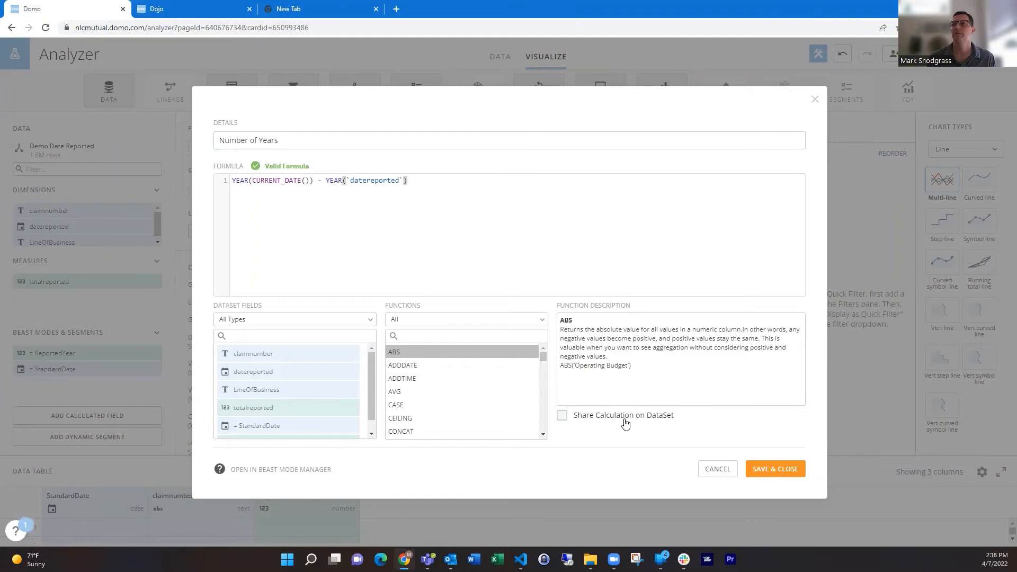
left_click(773, 468)
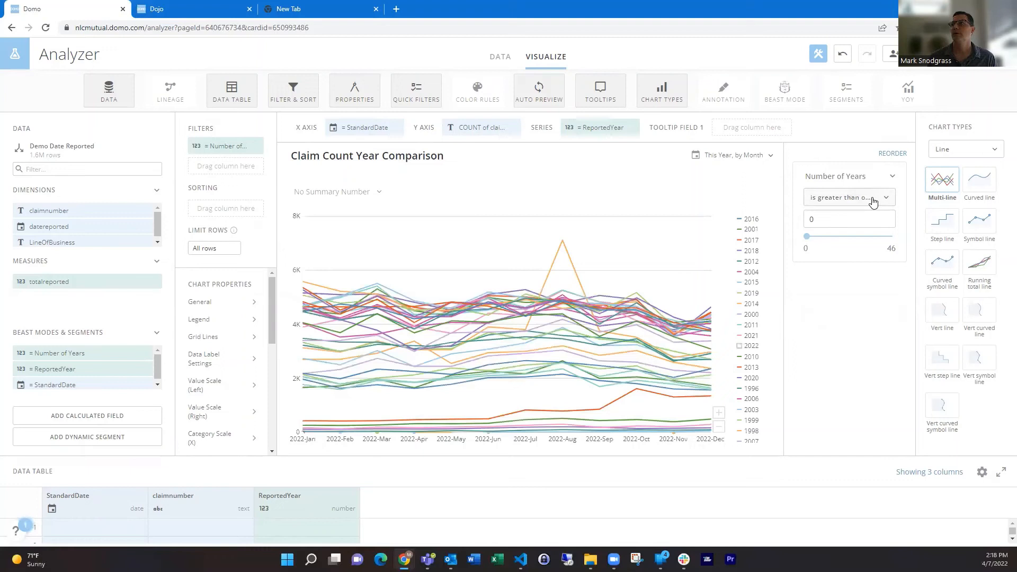
Step: Set the Number of Years filter to less than or equal to 6, sorting by StandardDate and ReportedYear
left_click(847, 197)
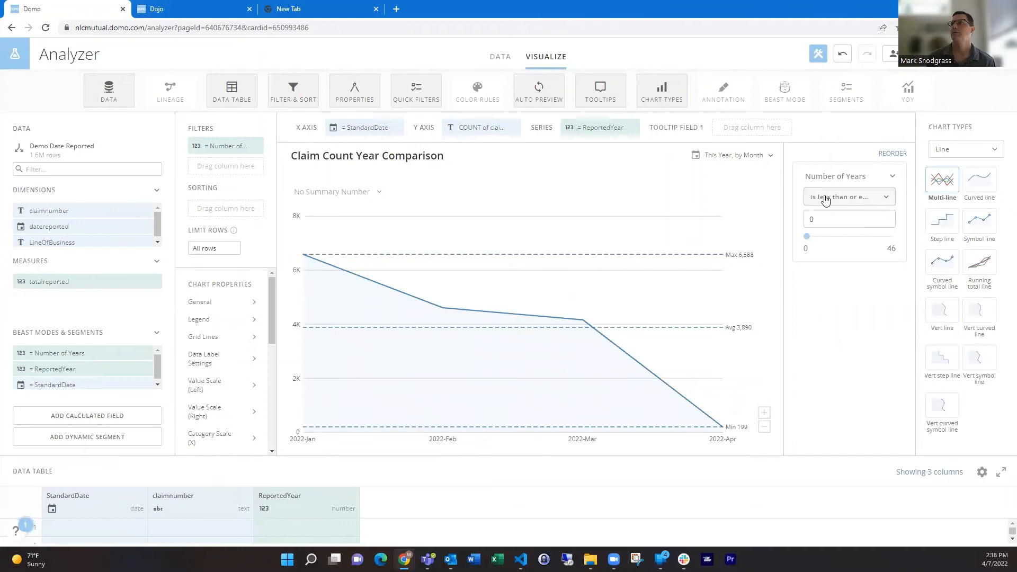
left_click(224, 145)
type("5")
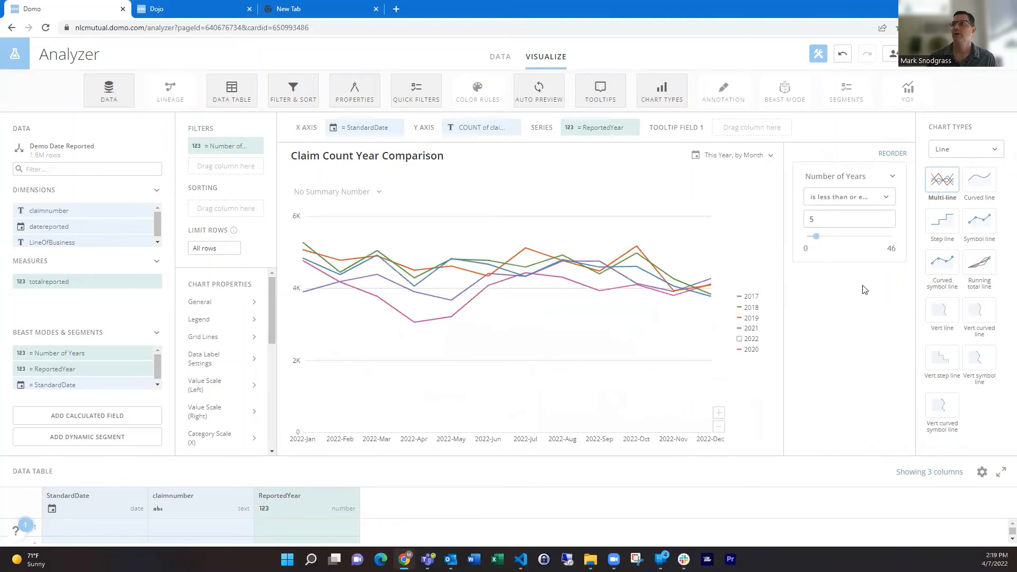
left_click(749, 339)
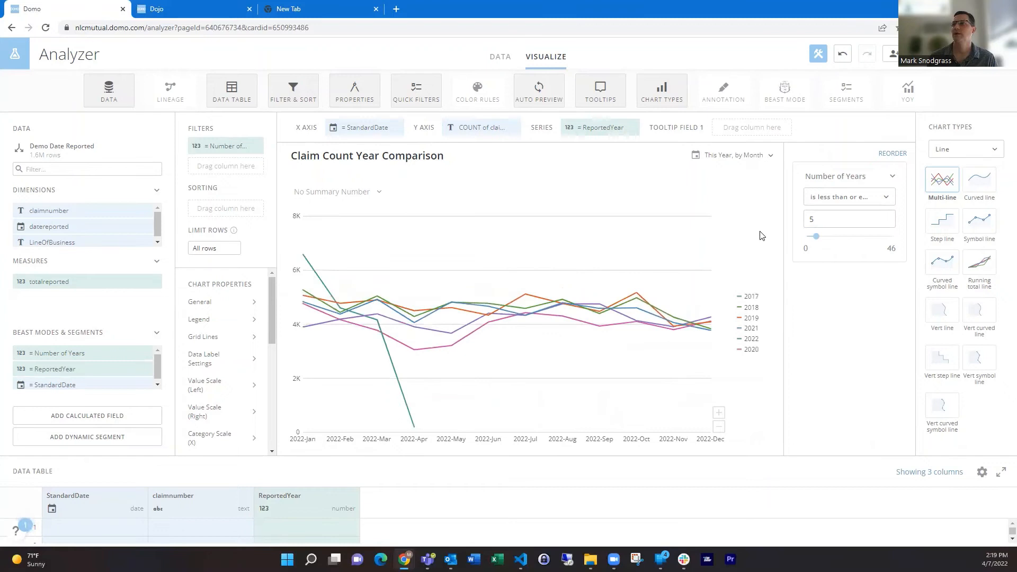
left_click(224, 204)
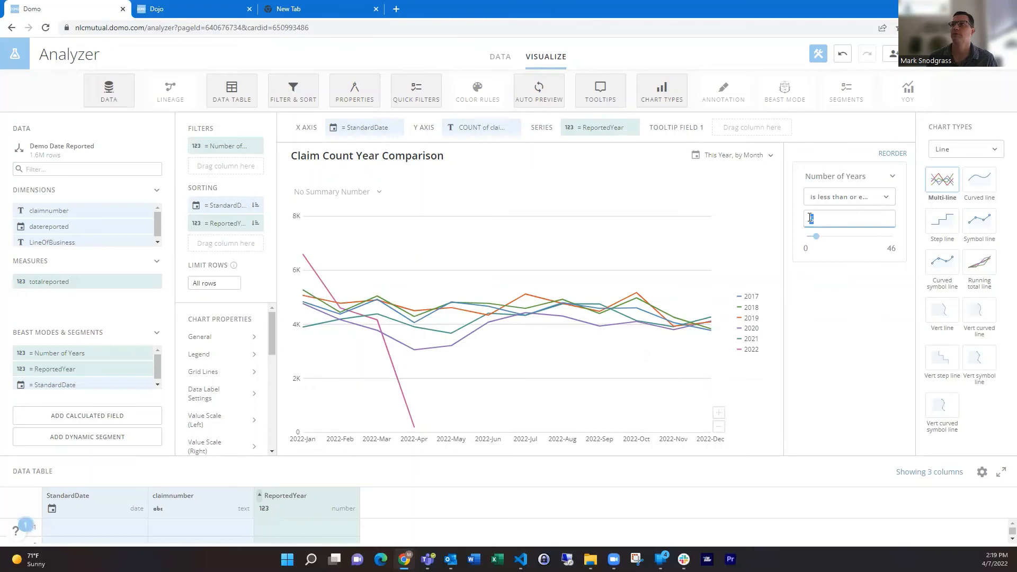
type("6")
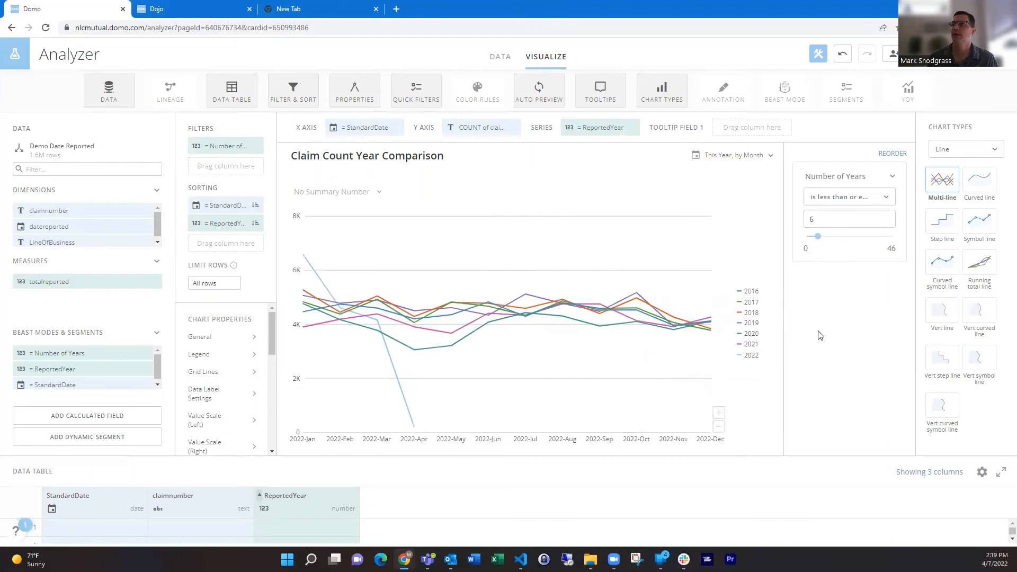
Step: Apply the six-year filter value and hide the partial 2022 line from the legend
left_click(749, 355)
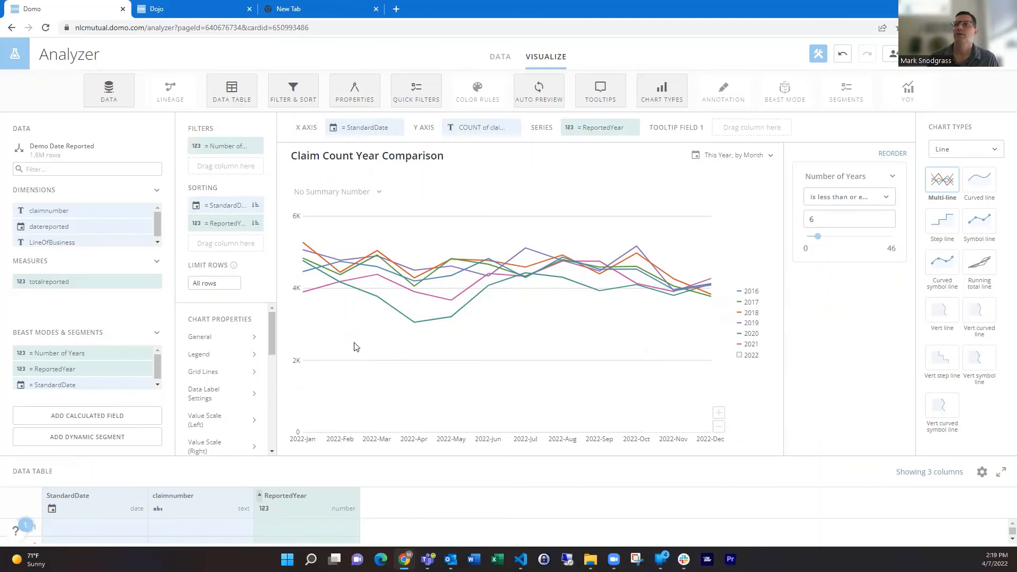
mouse_move(349, 328)
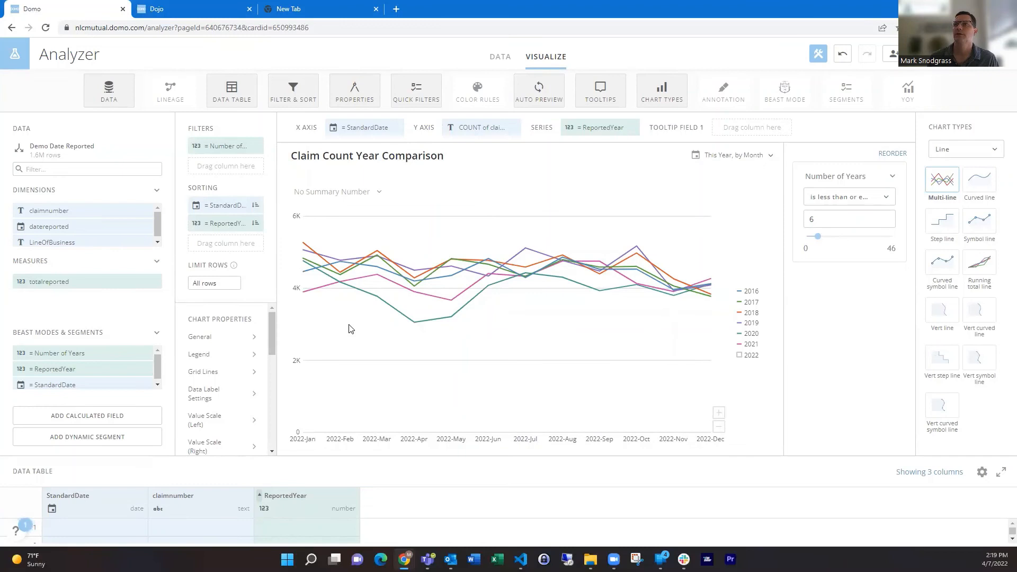
mouse_move(414, 315)
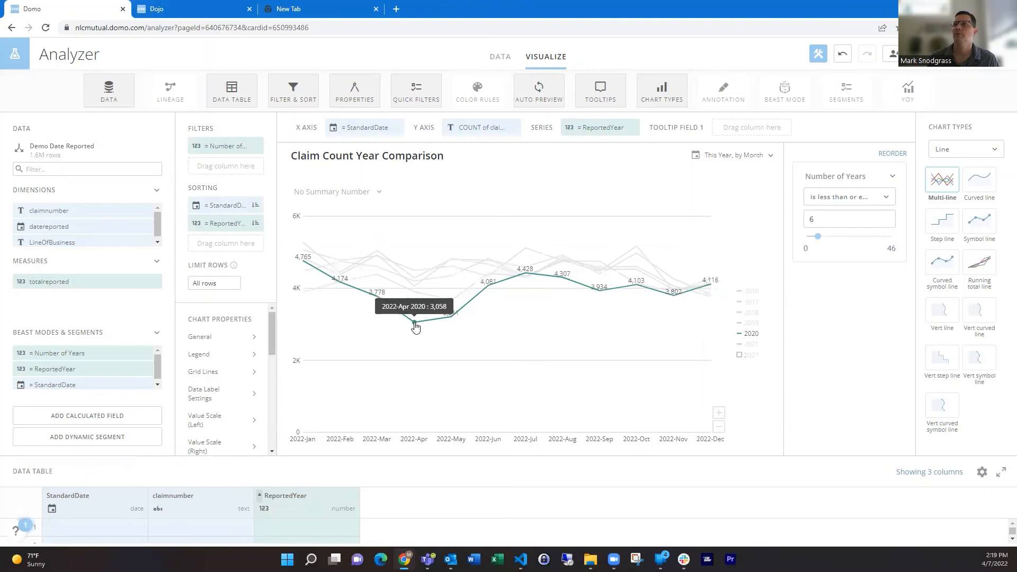
left_click(964, 148)
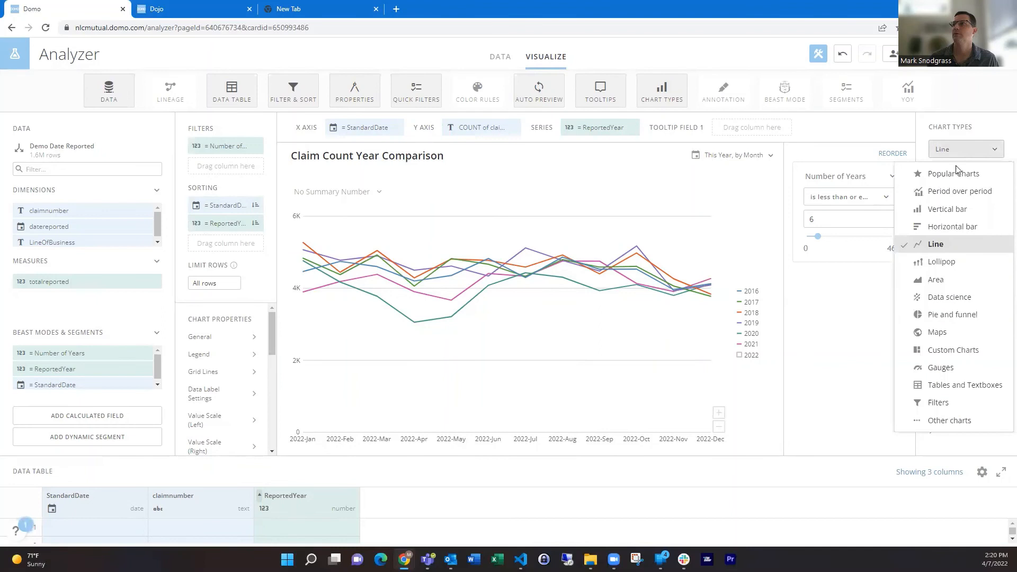
Step: Make the card a nested vertical bar chart of monthly claims per year against a group total
left_click(947, 208)
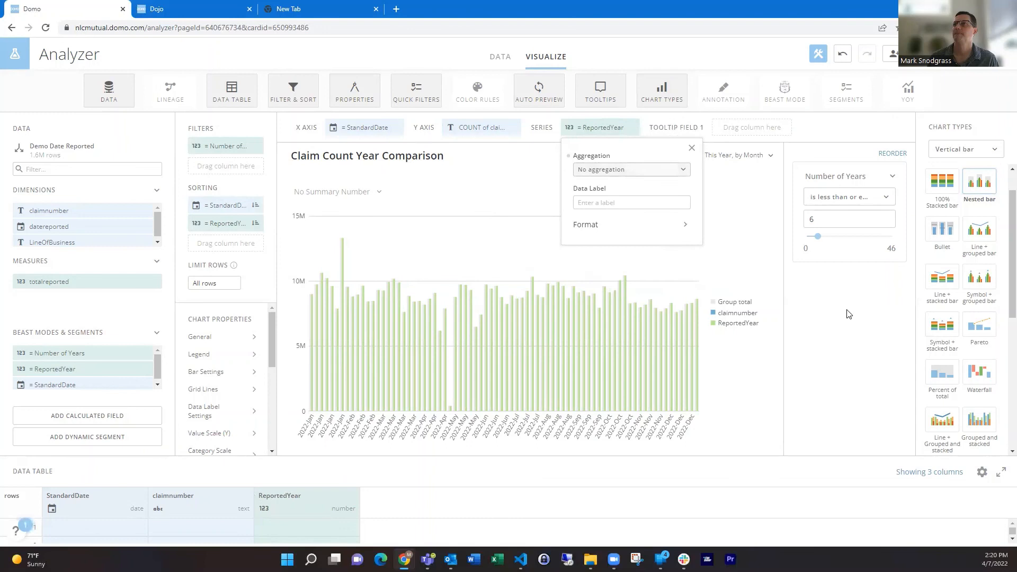
left_click(690, 148)
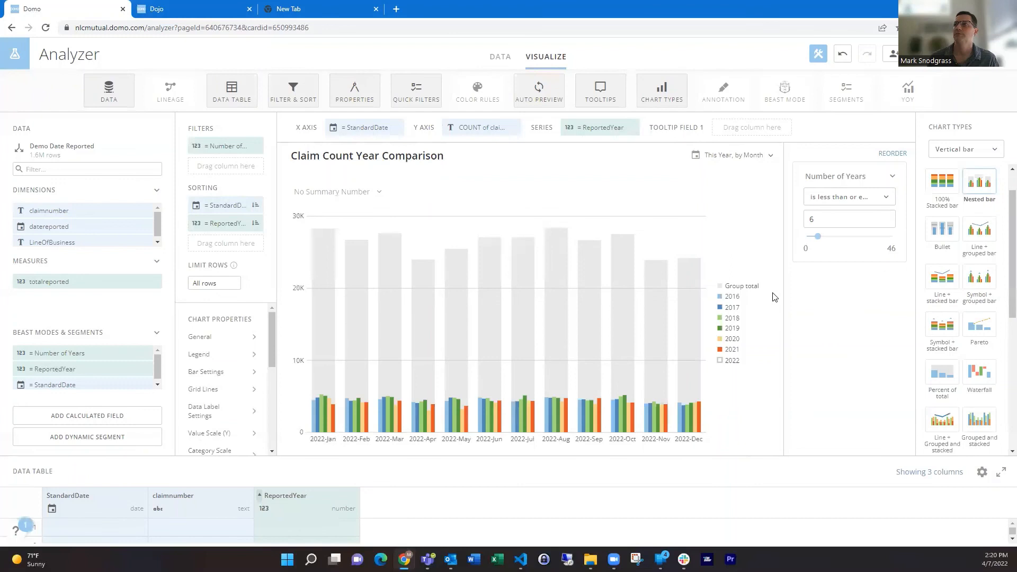
mouse_move(833, 370)
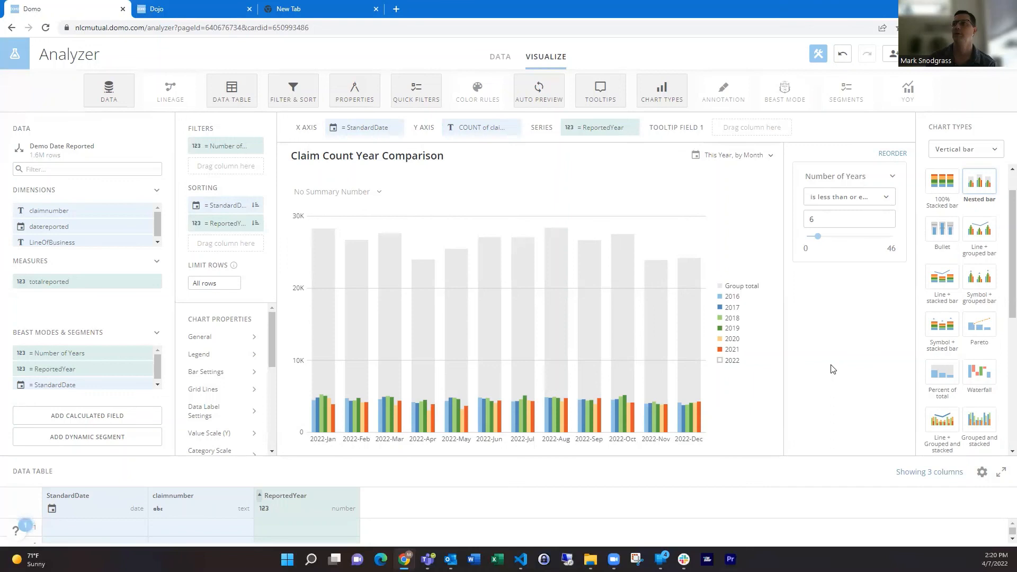
mouse_move(71, 380)
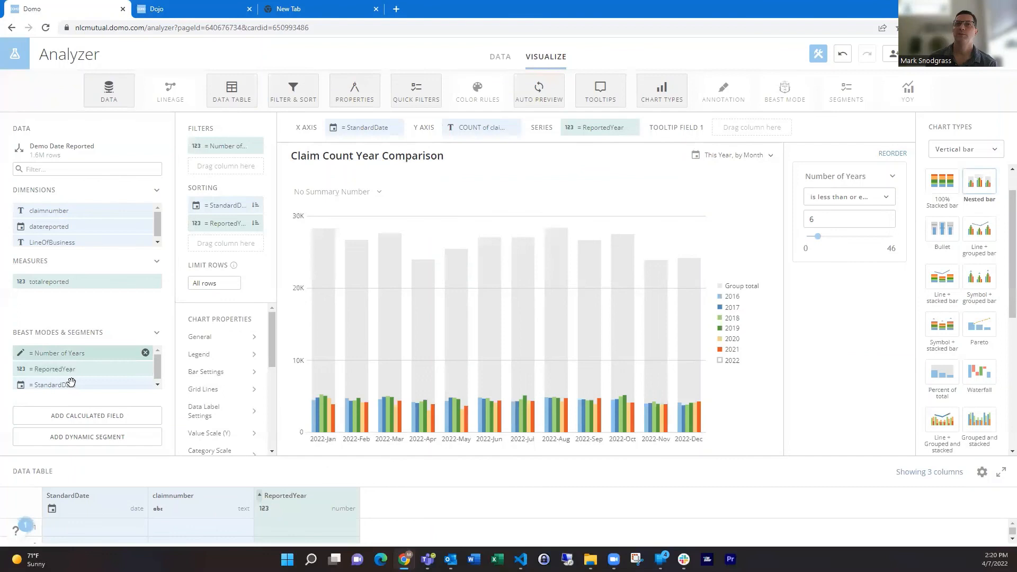